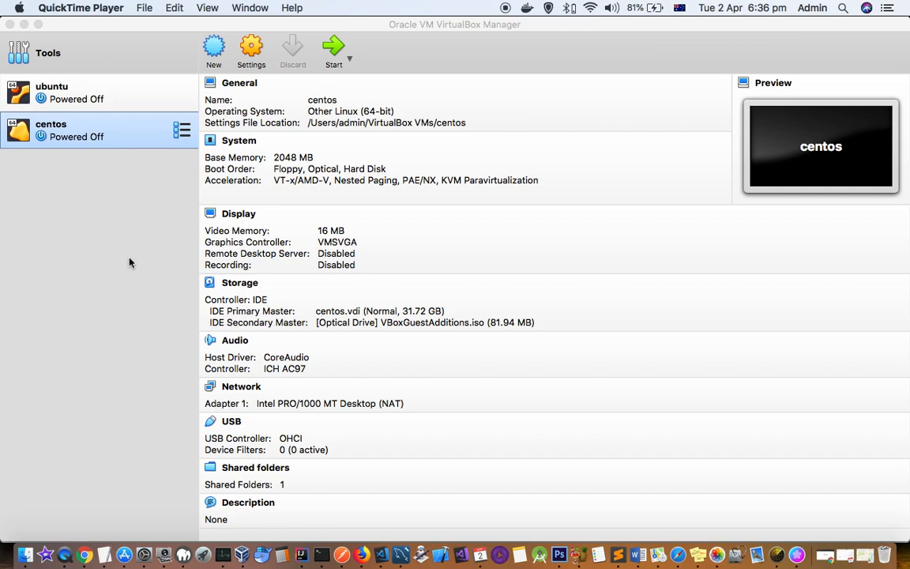
pyautogui.moveTo(115, 266)
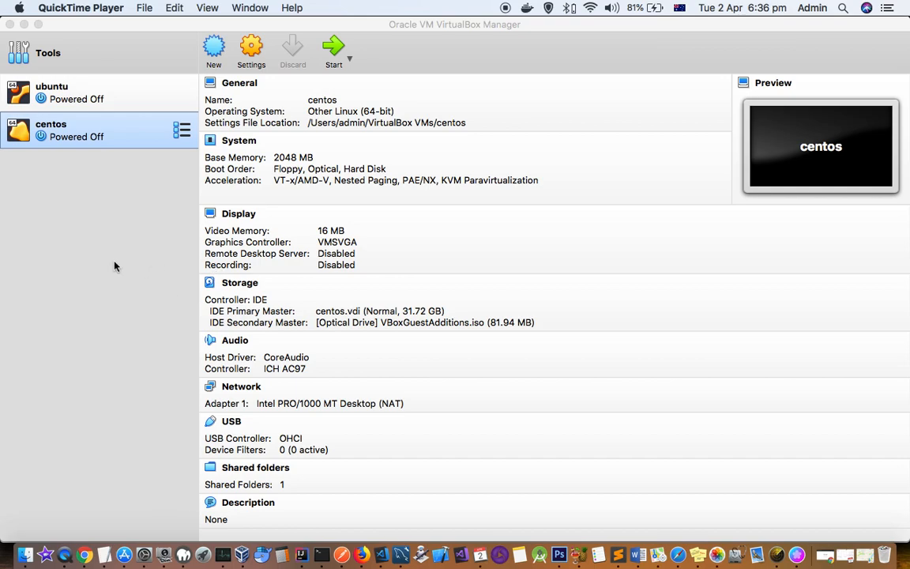
pyautogui.moveTo(100, 119)
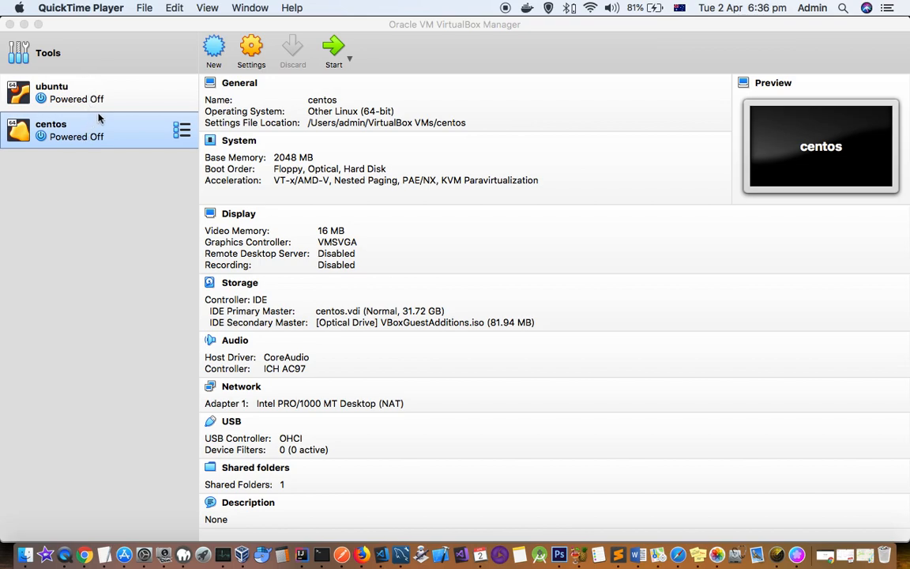
pyautogui.moveTo(104, 130)
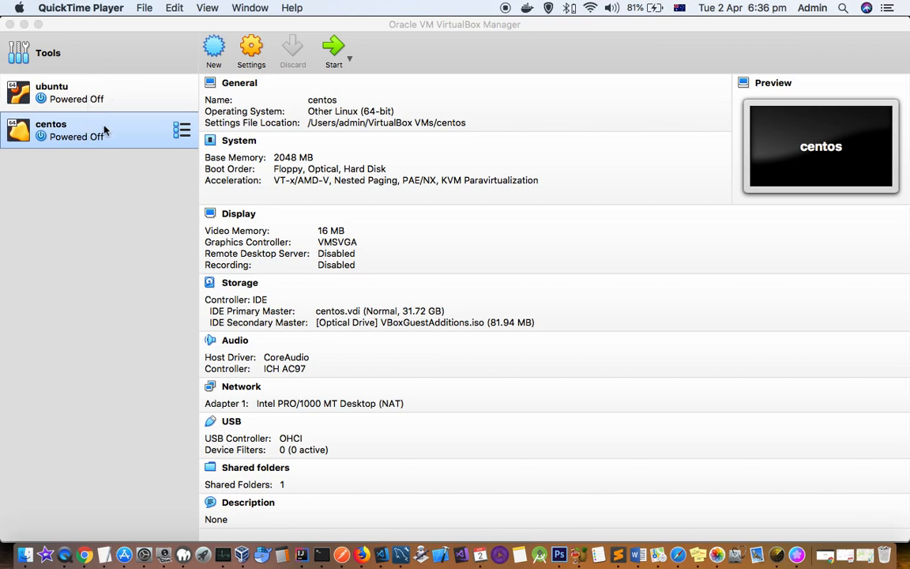
pyautogui.moveTo(94, 166)
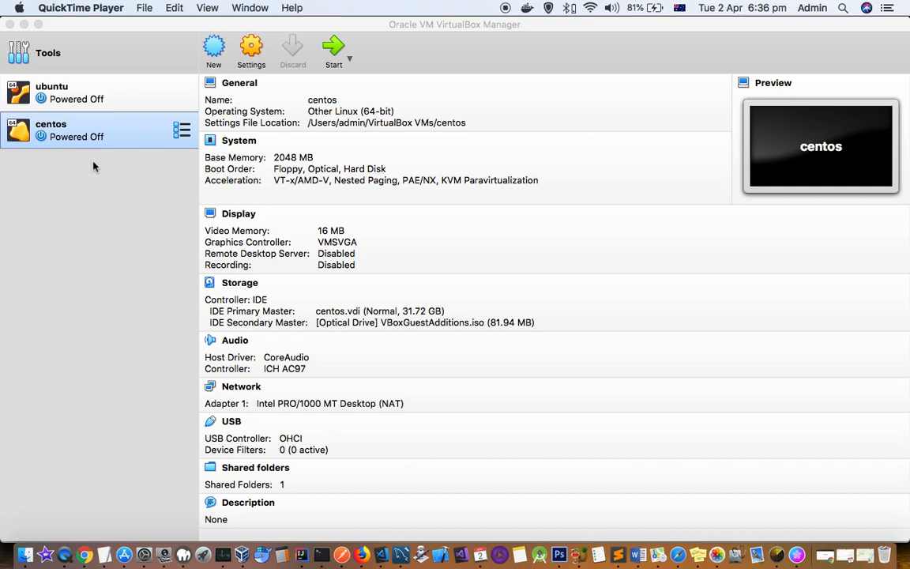
pyautogui.moveTo(90, 218)
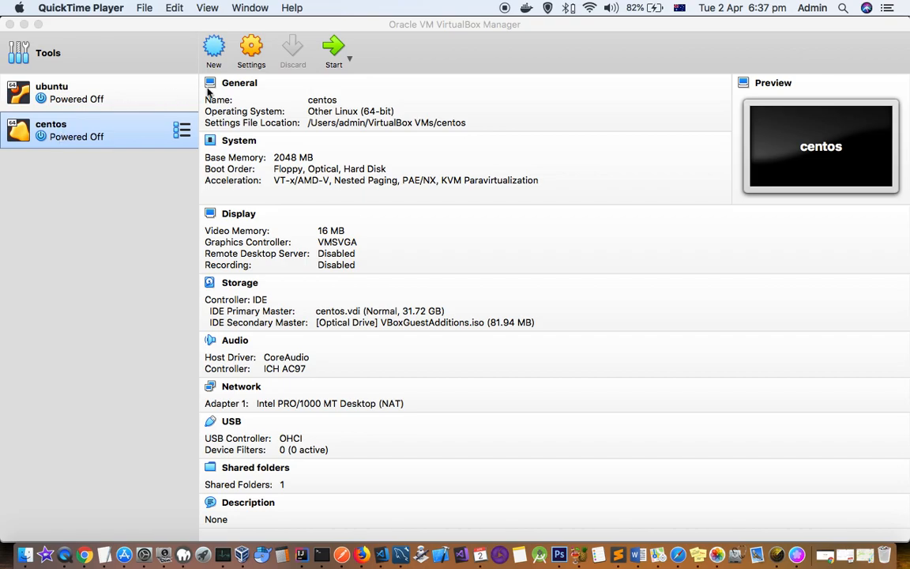
# Step: Keep the centos machine's Shared Clipboard set to Bidirectional under General > Advanced, and save
pyautogui.click(251, 51)
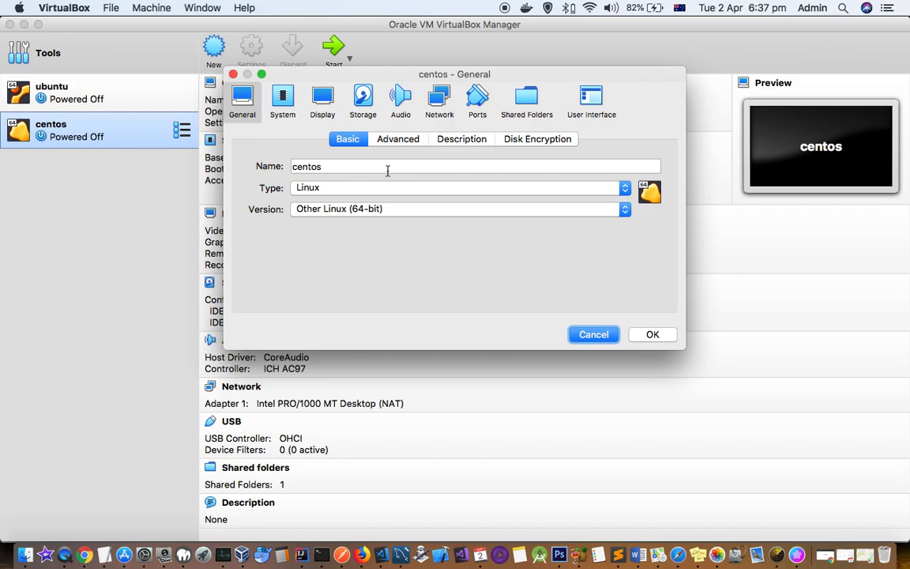
pyautogui.click(399, 139)
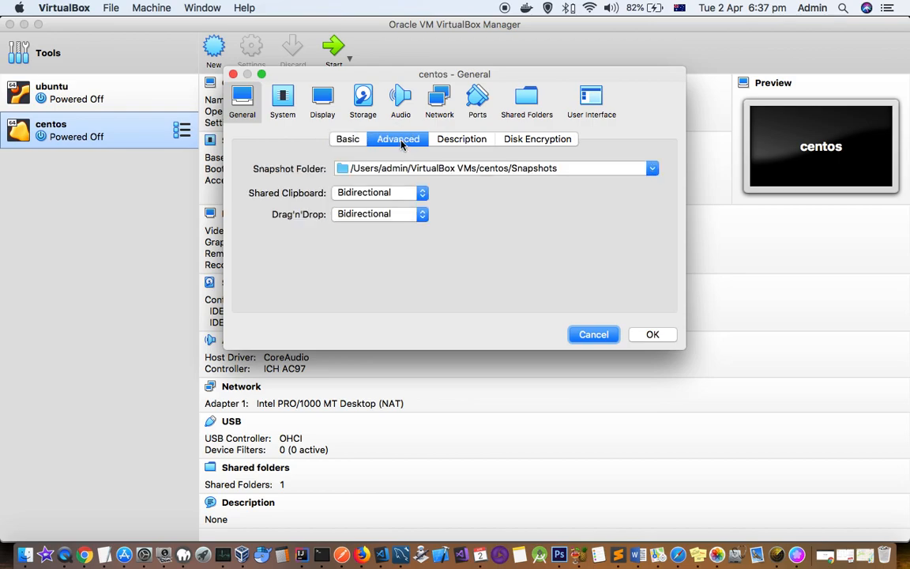
pyautogui.moveTo(309, 203)
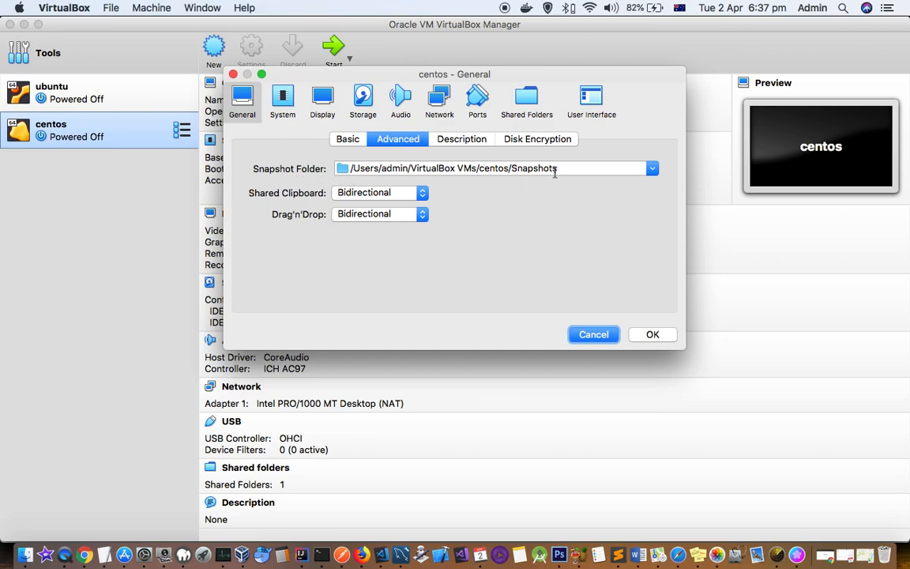
pyautogui.moveTo(313, 239)
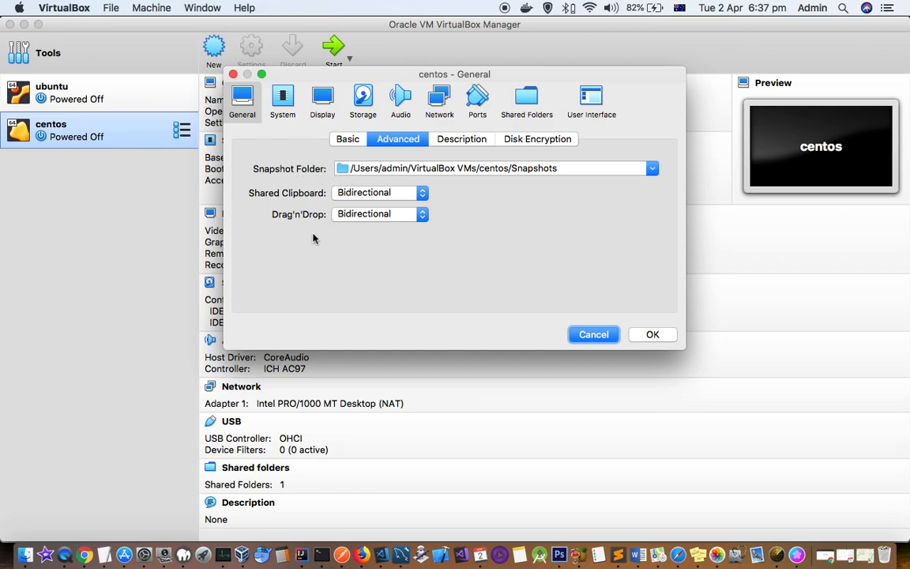
pyautogui.moveTo(474, 233)
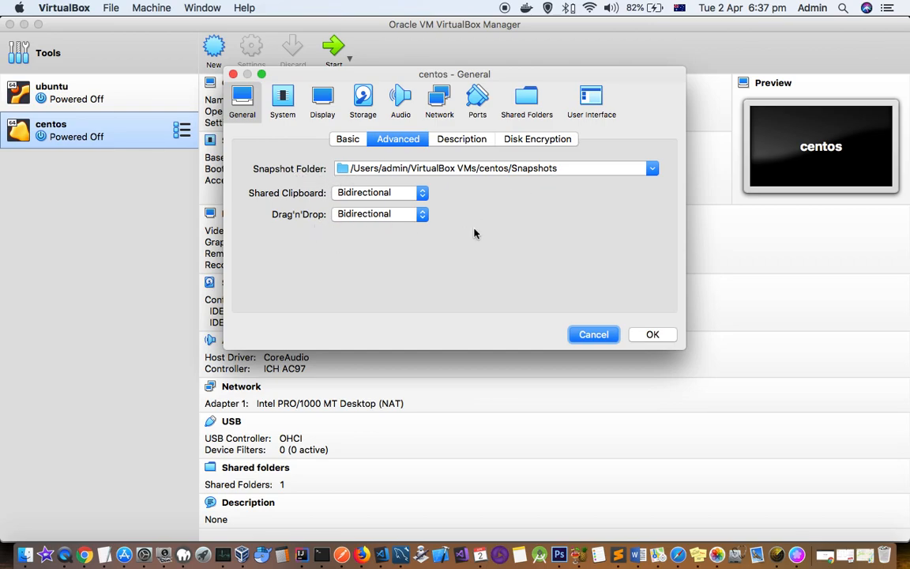
pyautogui.click(422, 192)
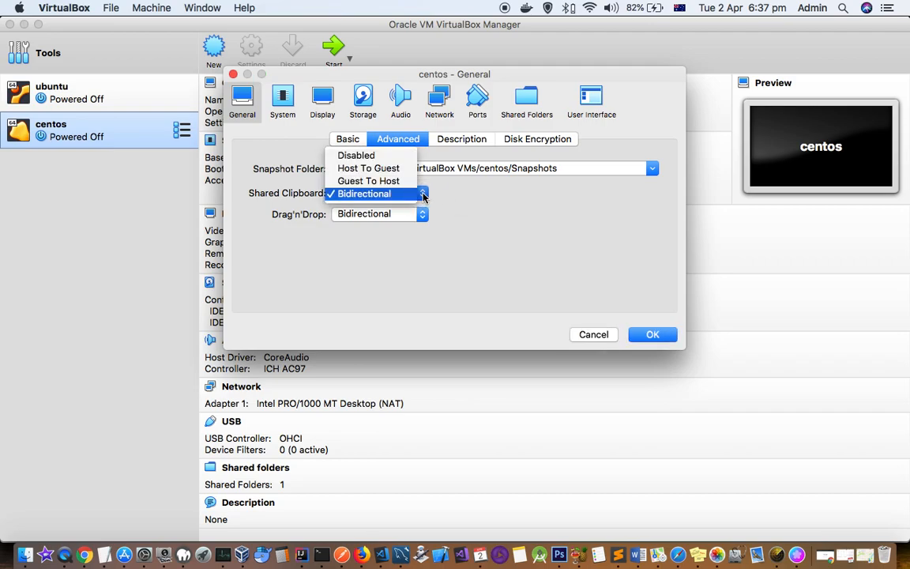
pyautogui.moveTo(507, 208)
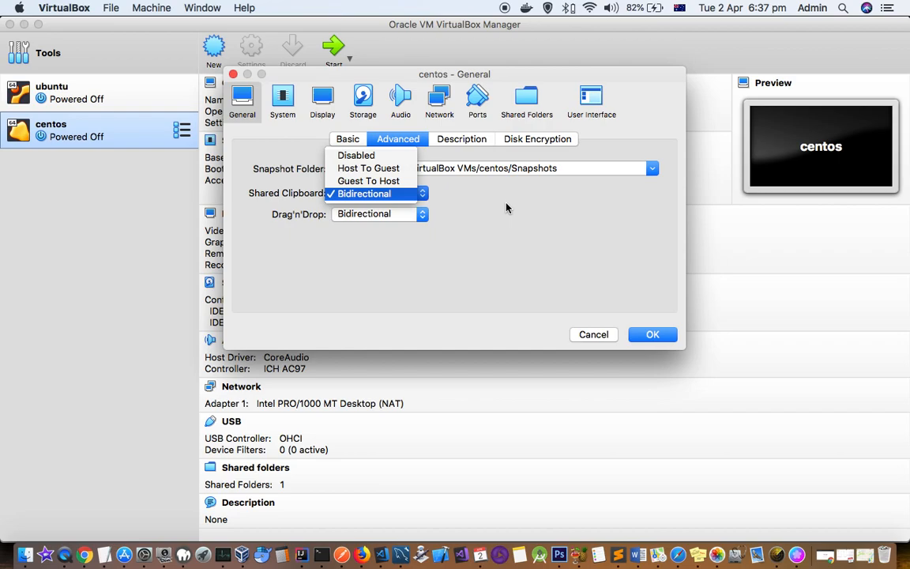
pyautogui.click(364, 193)
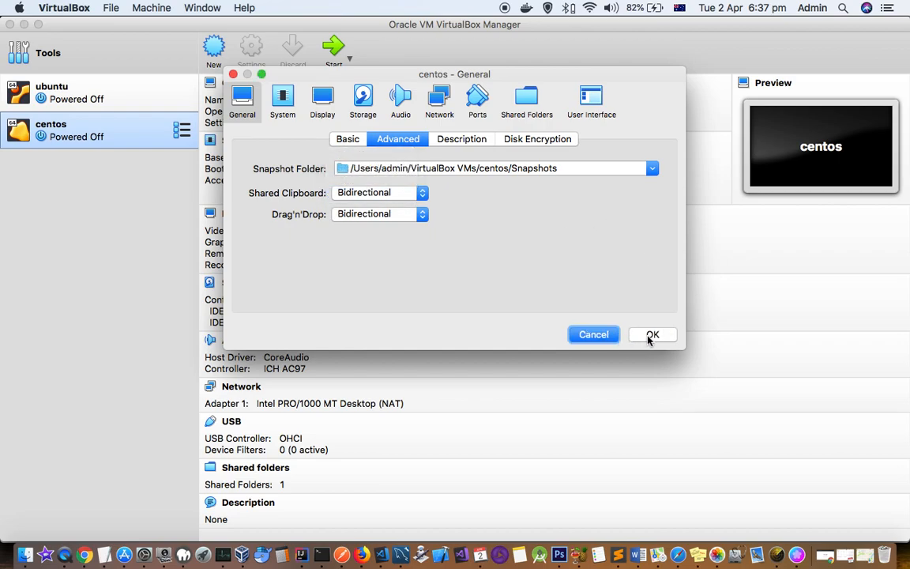
pyautogui.moveTo(462, 221)
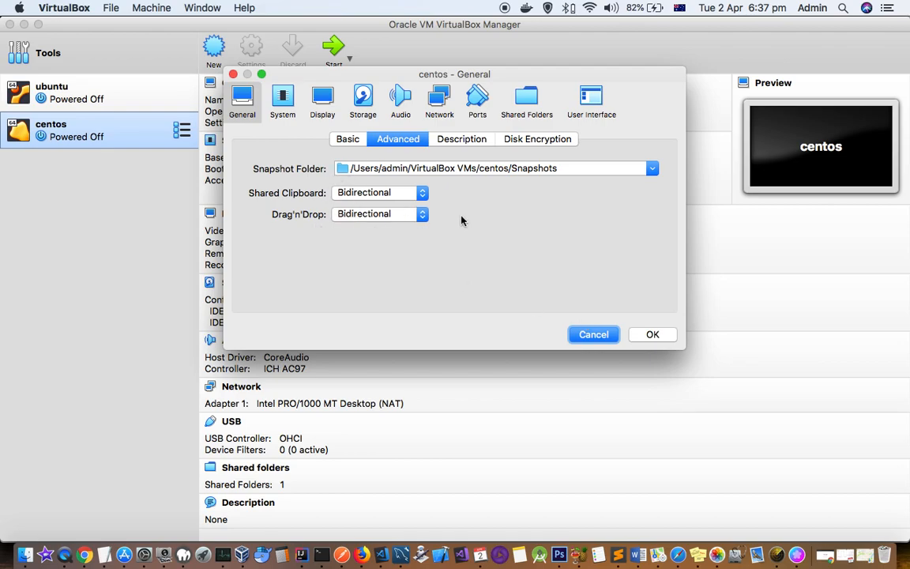
pyautogui.click(653, 334)
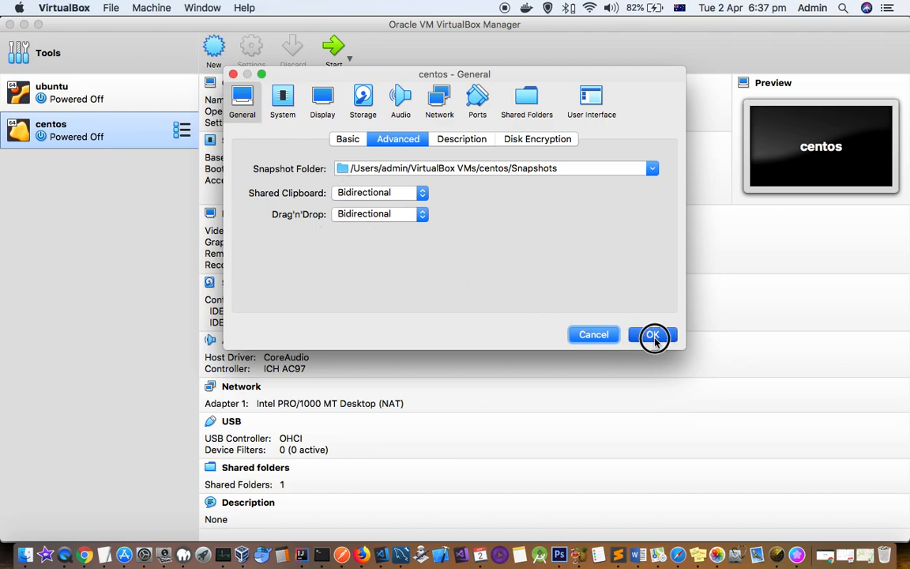
# Step: Bring Sublime Text's untitled Guest Additions command notes to the front with nothing selected
pyautogui.click(653, 334)
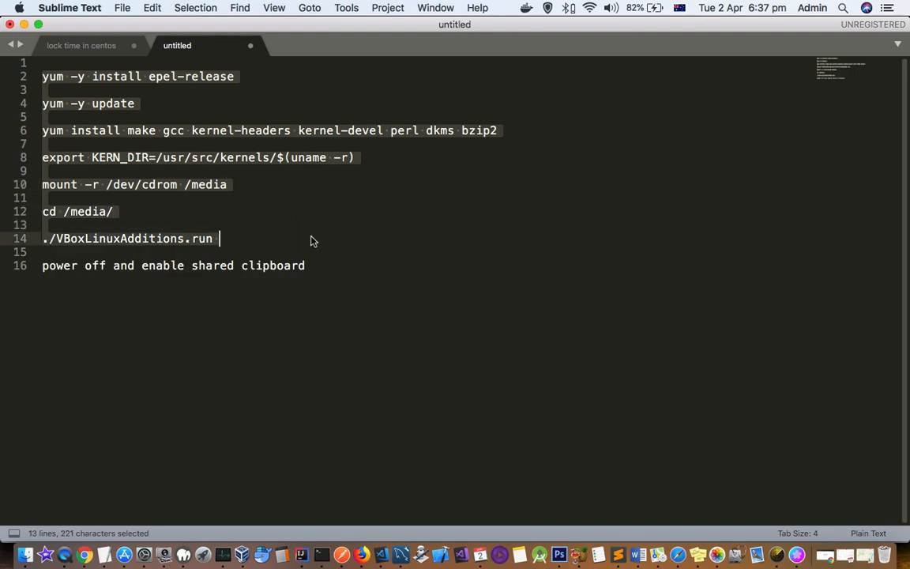
pyautogui.click(249, 170)
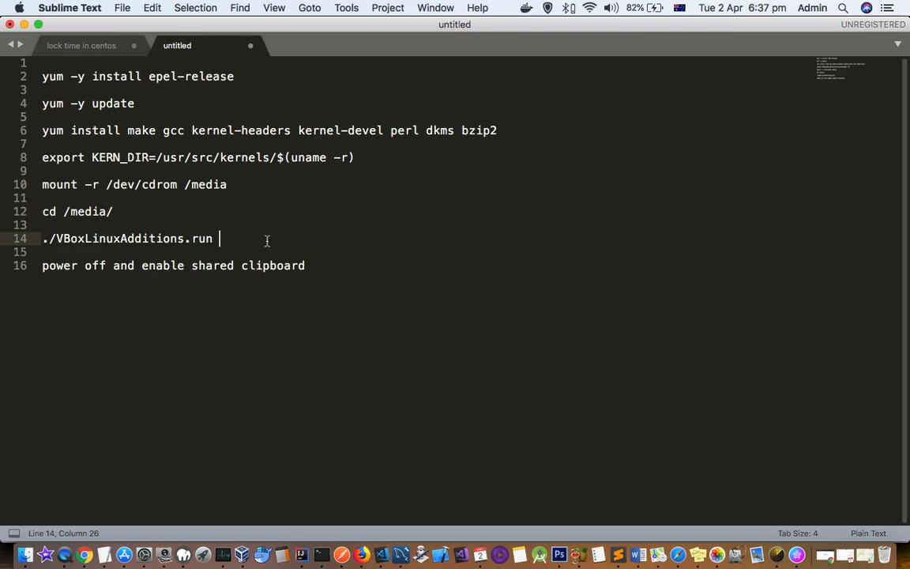
pyautogui.moveTo(245, 493)
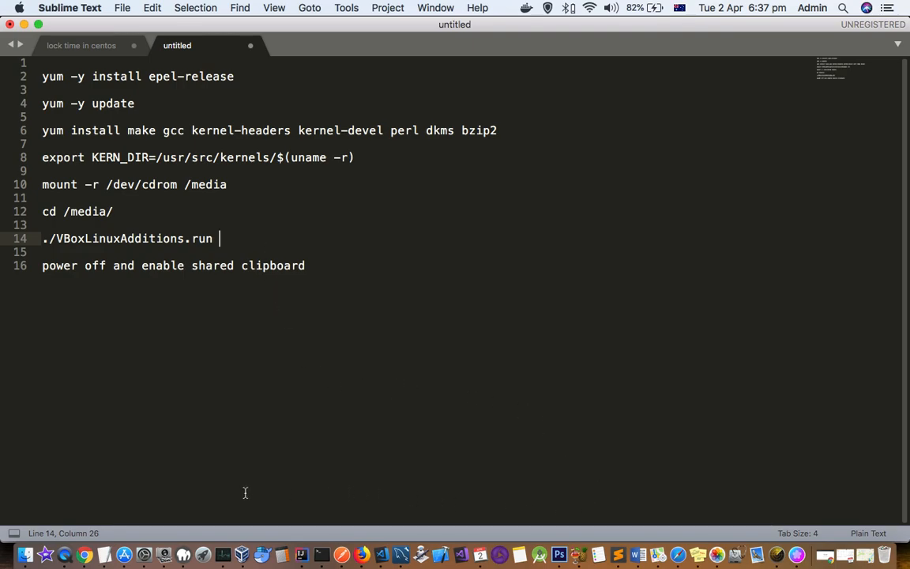
pyautogui.moveTo(242, 554)
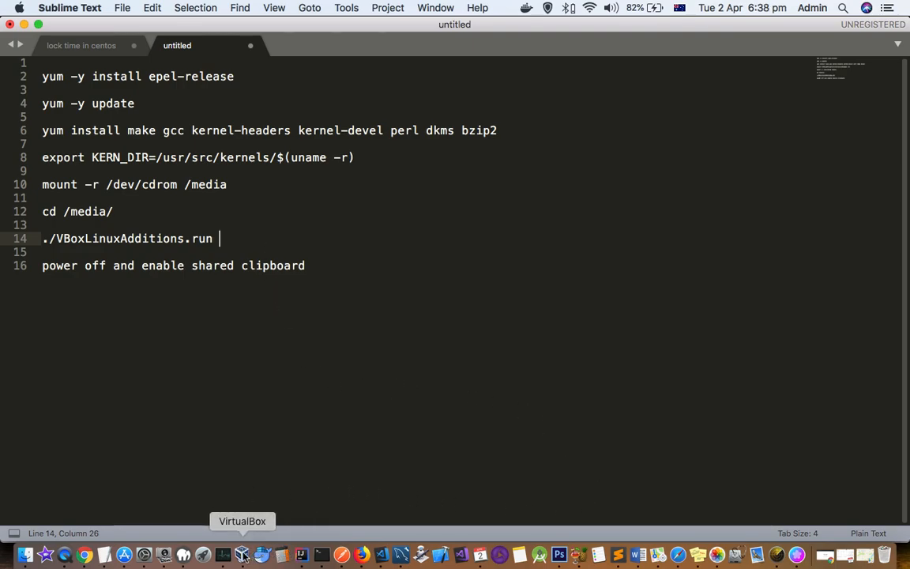
pyautogui.click(242, 553)
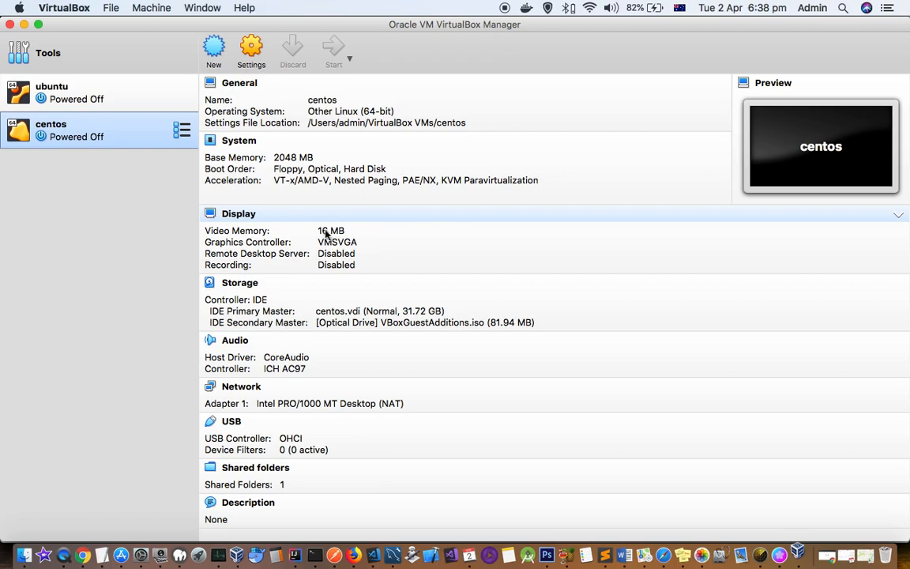
pyautogui.click(333, 51)
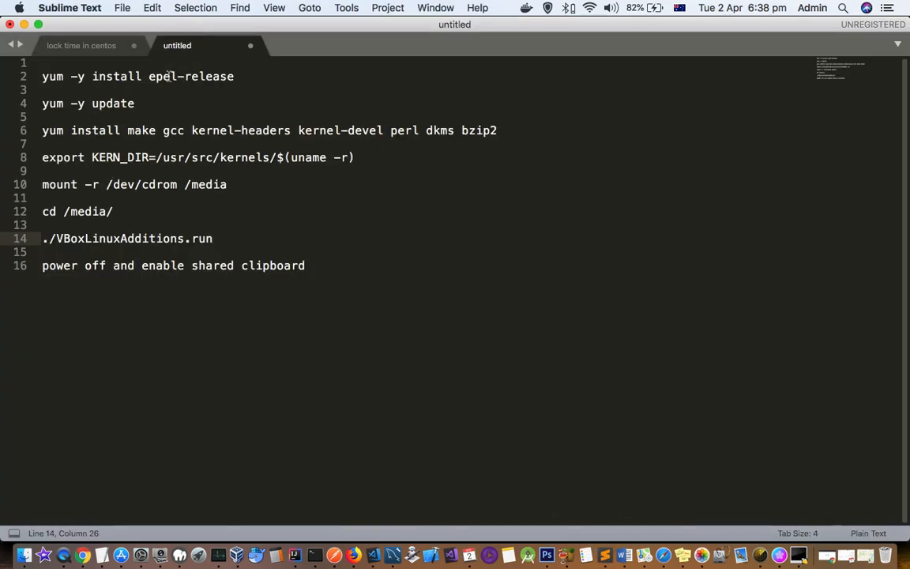
pyautogui.doubleClick(210, 76)
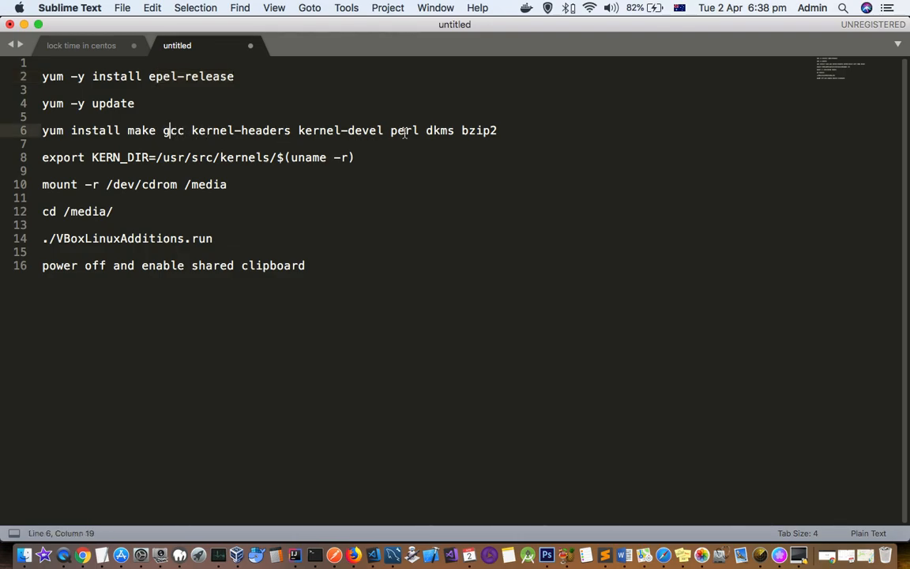
pyautogui.moveTo(448, 132)
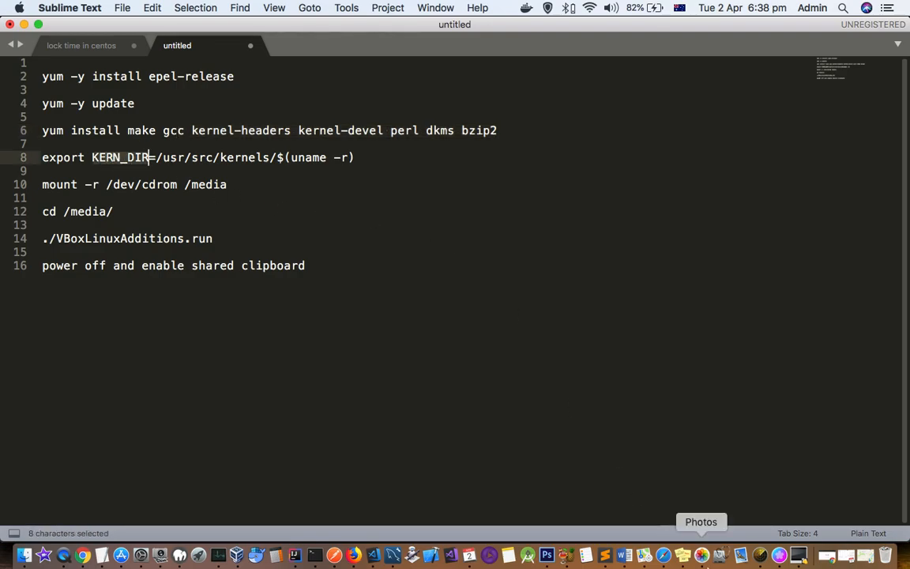
pyautogui.moveTo(604, 555)
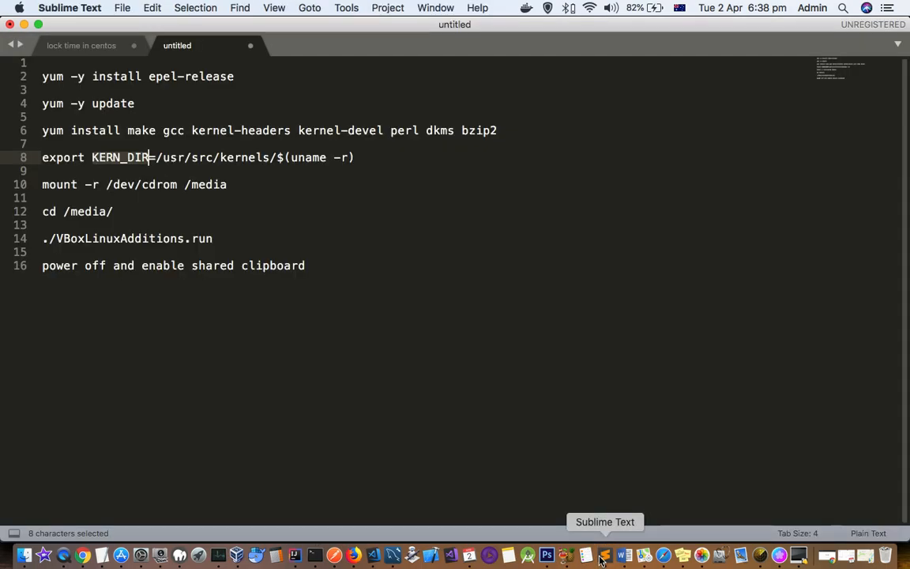
pyautogui.click(137, 184)
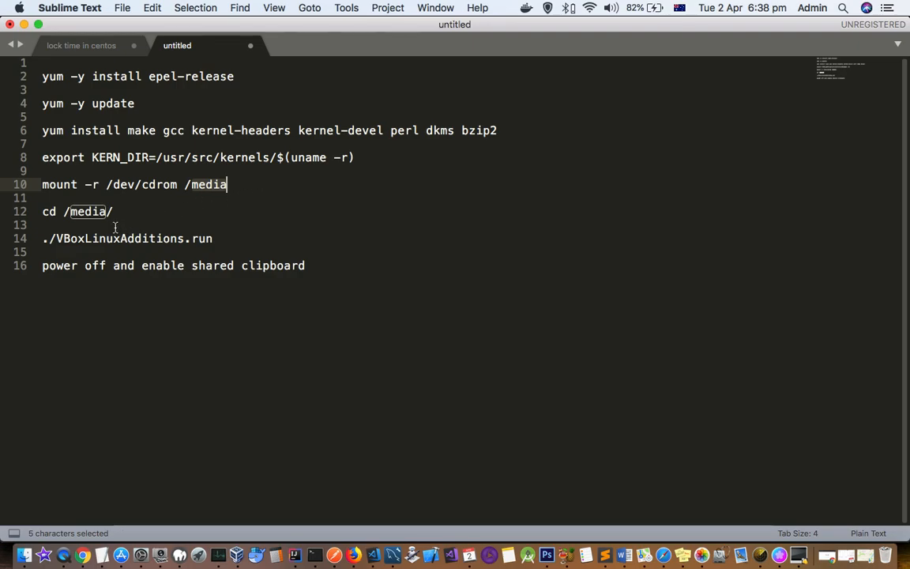
pyautogui.click(85, 237)
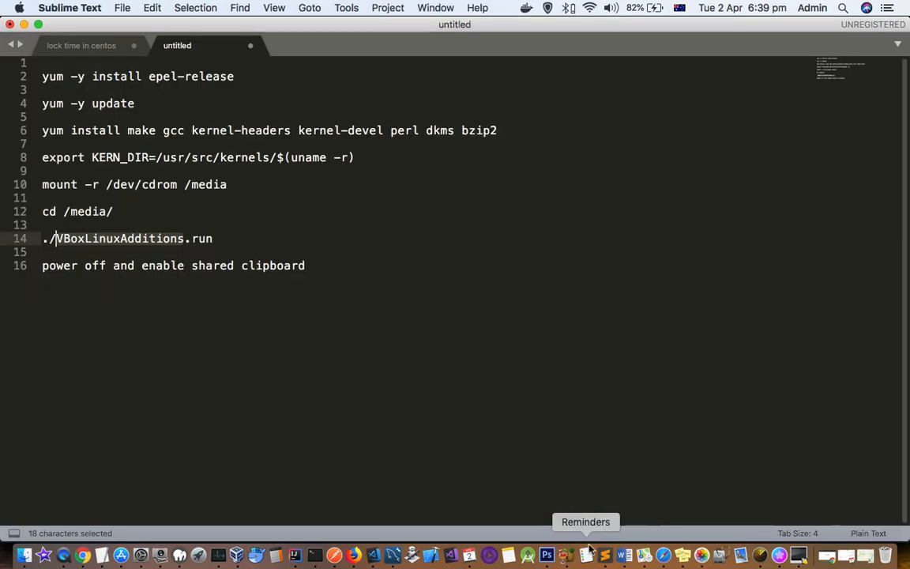
pyautogui.click(232, 238)
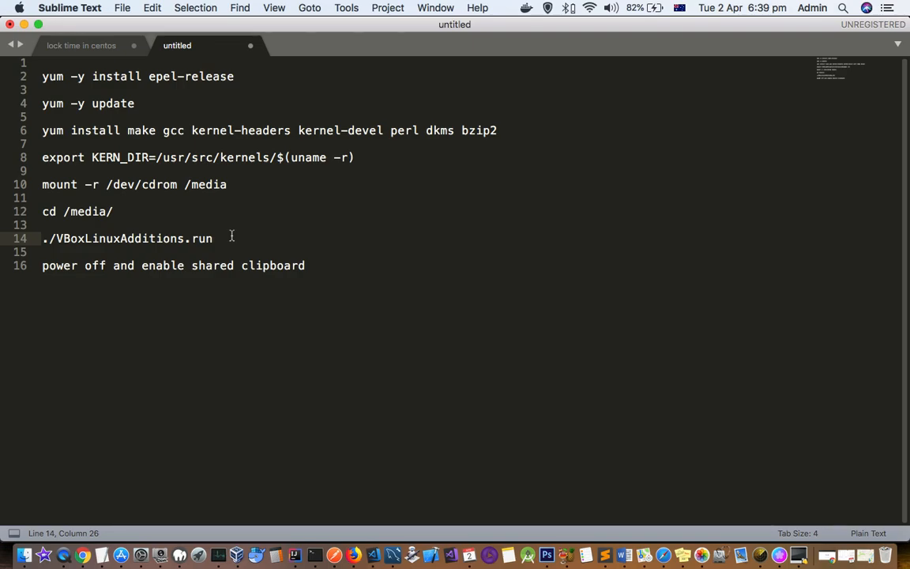
pyautogui.moveTo(802, 553)
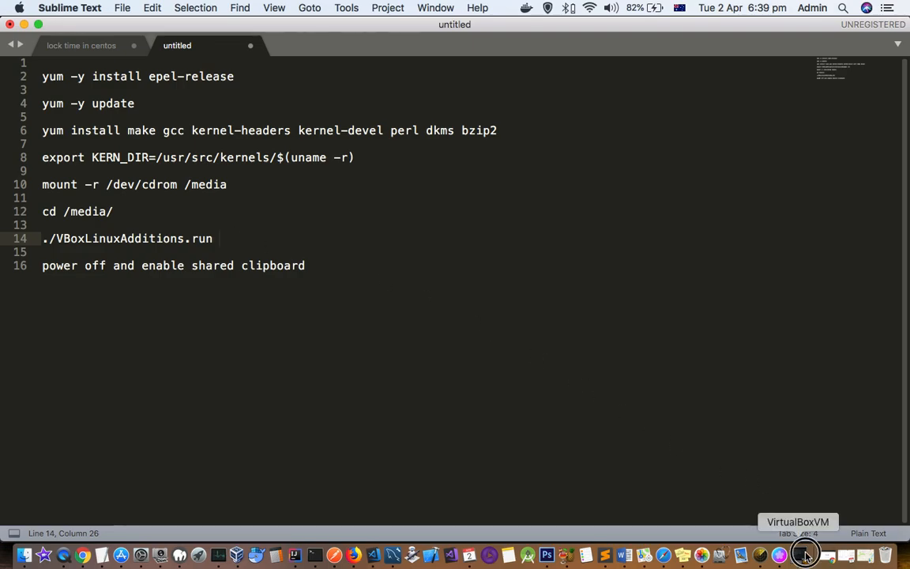
# Step: Switch to the CentOS virtual machine window and sign in at the login screen
pyautogui.click(805, 554)
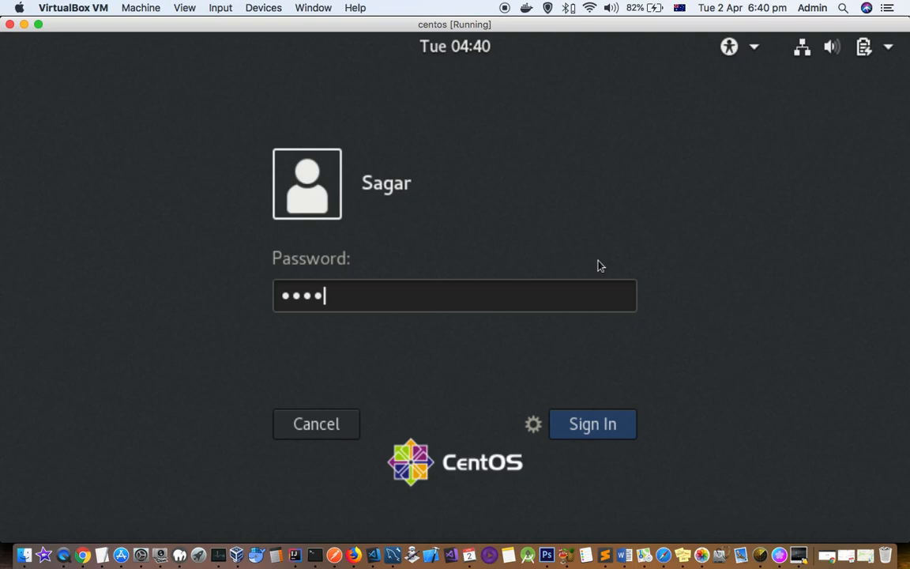
pyautogui.click(592, 423)
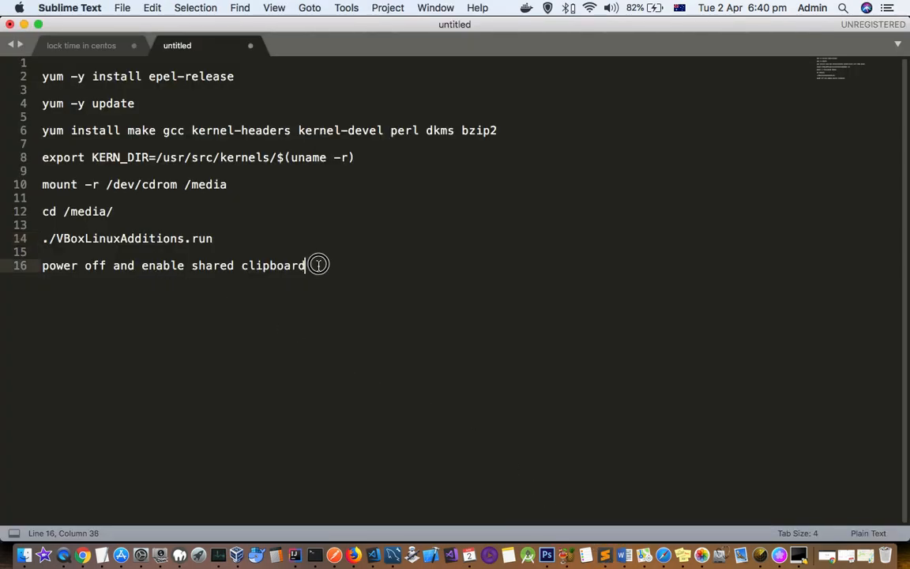
# Step: Add the test string 'sdhsdkjhskdj' on line 19 and copy it to the clipboard
pyautogui.write('sdhsdkjhskdj')
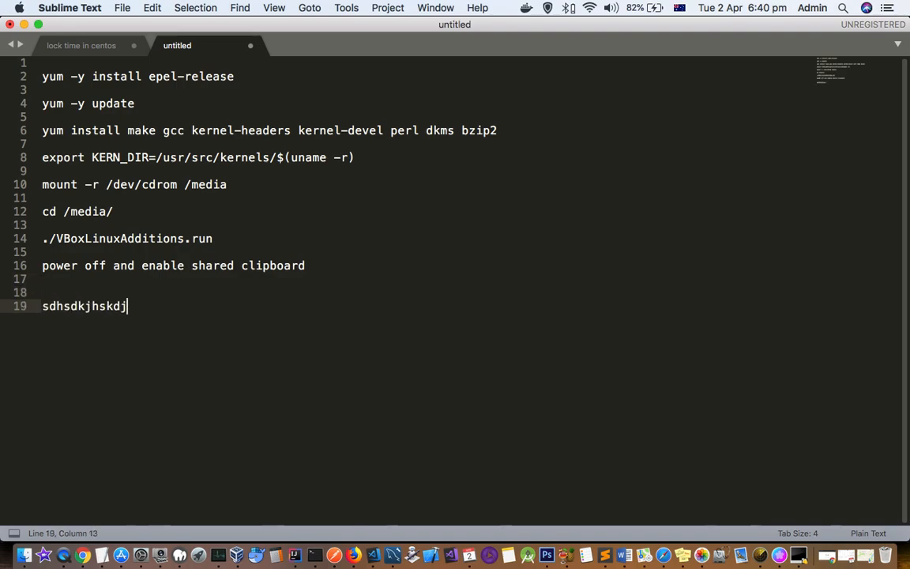
pyautogui.doubleClick(84, 306)
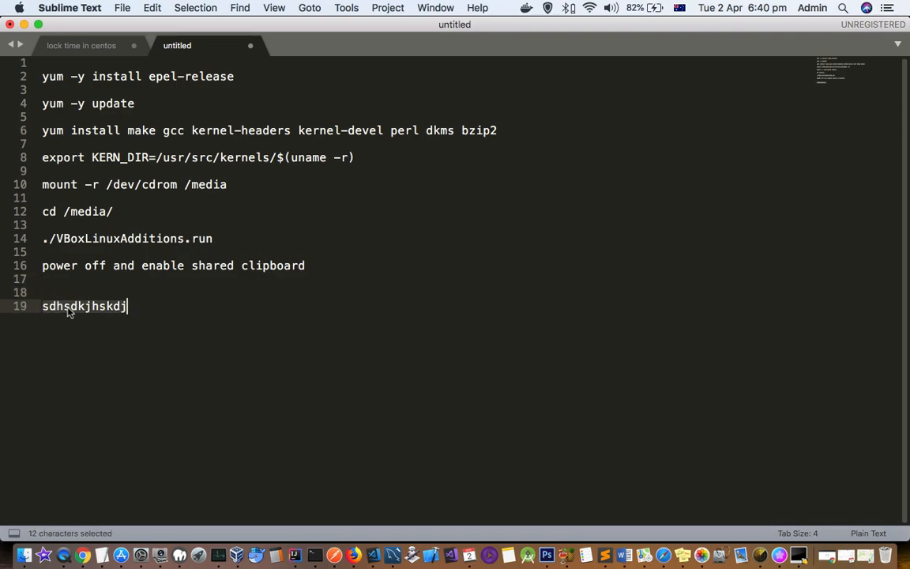
pyautogui.press('cmd+c')
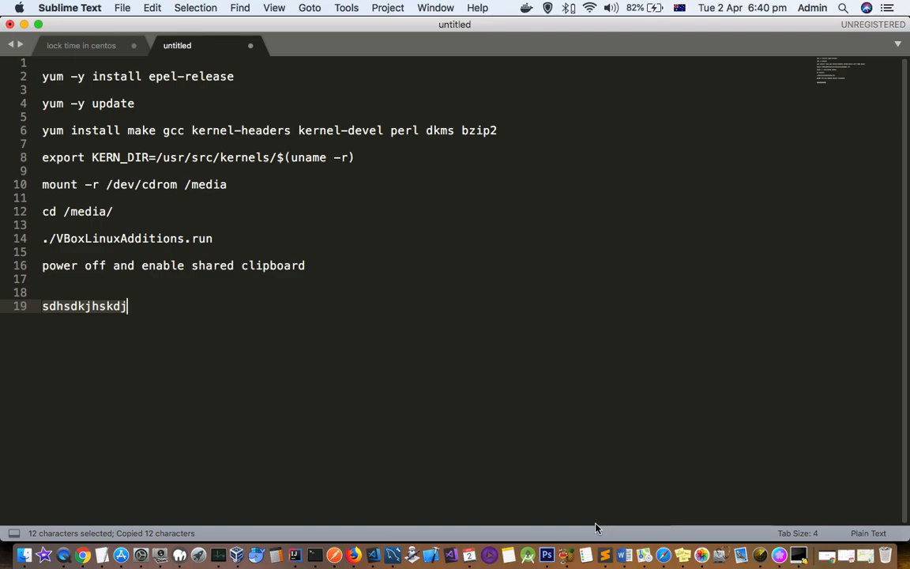
pyautogui.moveTo(351, 527)
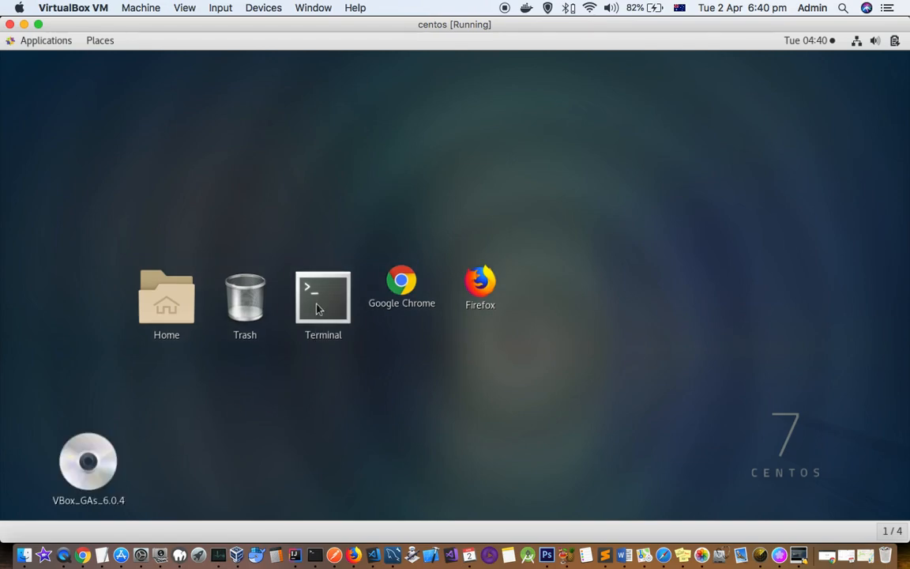
# Step: Launch a terminal on the CentOS guest desktop and enter 'sdhsdkjhskdj' into it
pyautogui.doubleClick(323, 296)
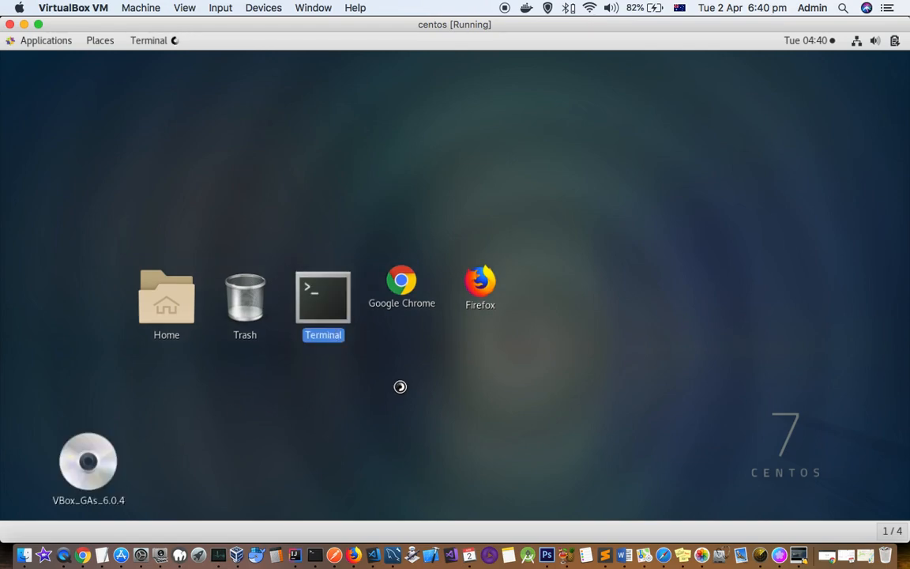
pyautogui.doubleClick(323, 296)
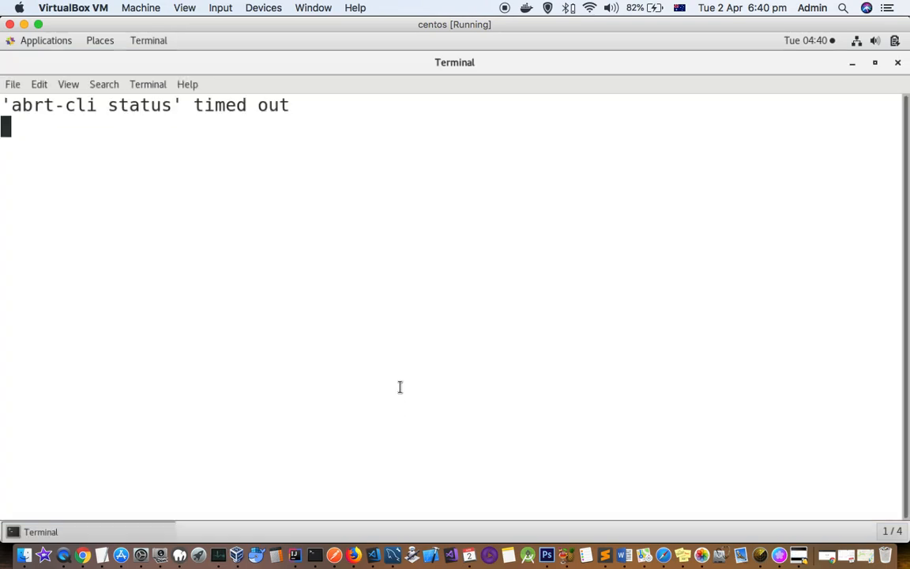
pyautogui.moveTo(287, 251)
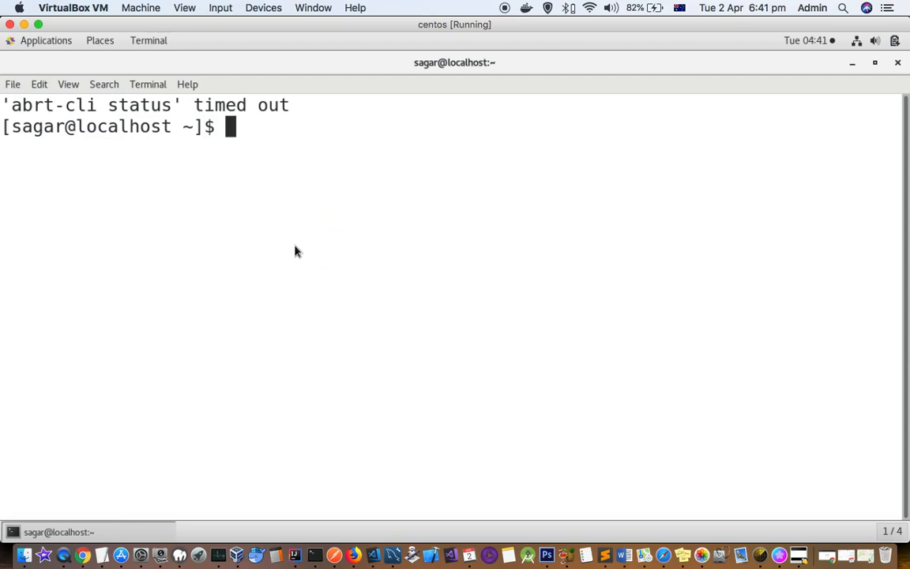
pyautogui.write('sdhsdkjhskdj')
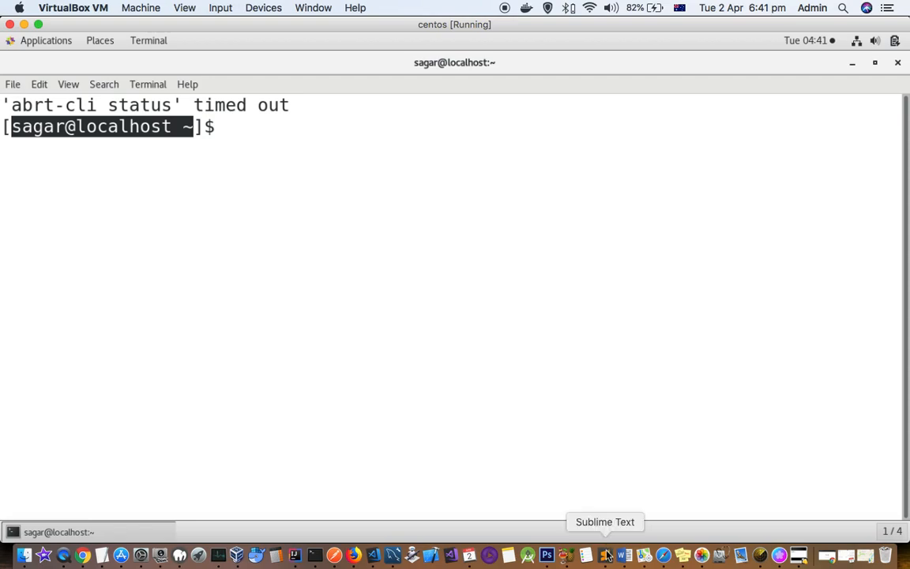
# Step: Put 'sagar@localhost ~' below the test line in Sublime Text and select lines 19–21
pyautogui.click(605, 555)
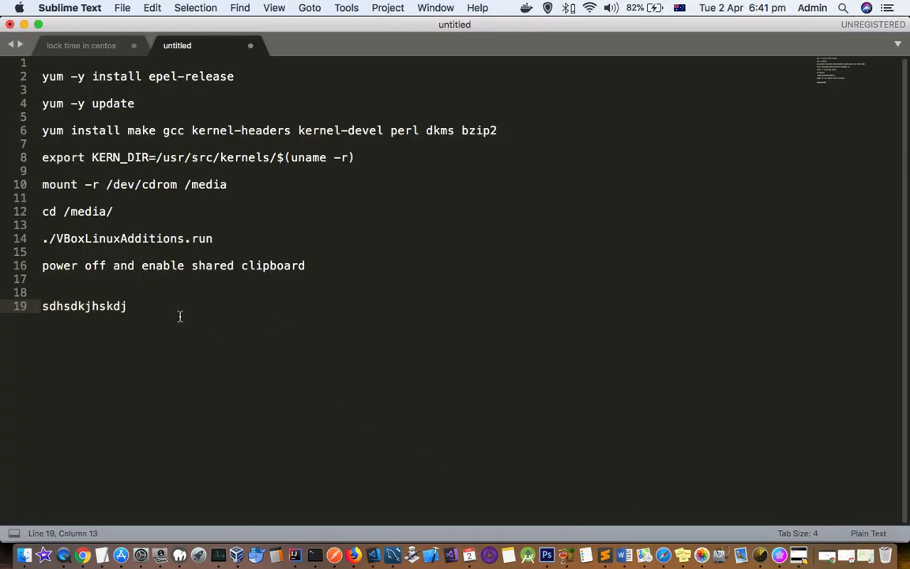
pyautogui.write('sagar@localhost ~')
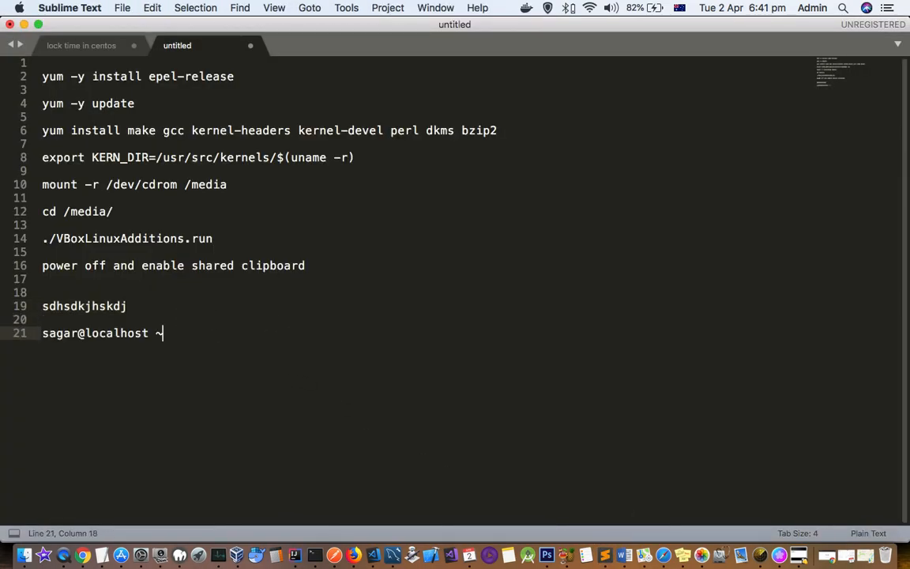
pyautogui.moveTo(164, 332); pyautogui.dragTo(42, 306)
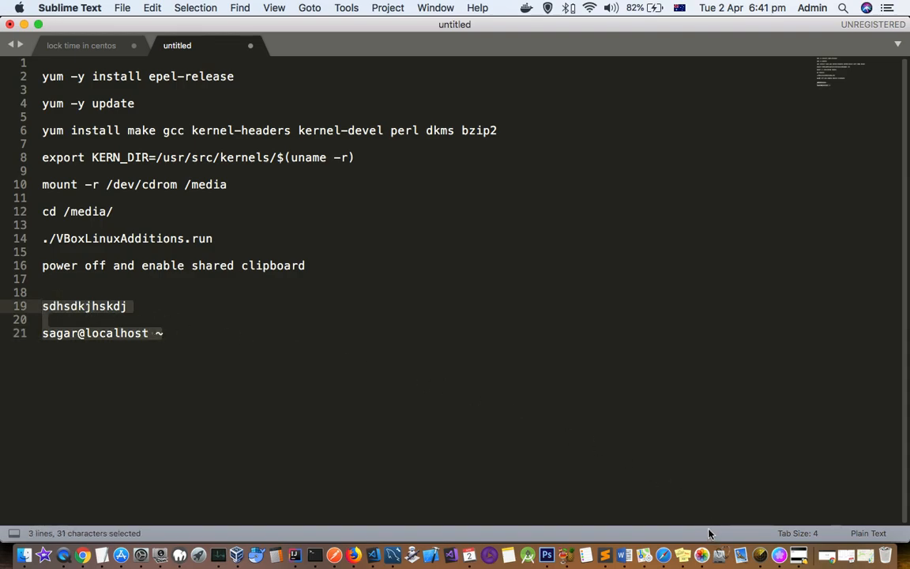
pyautogui.moveTo(802, 553)
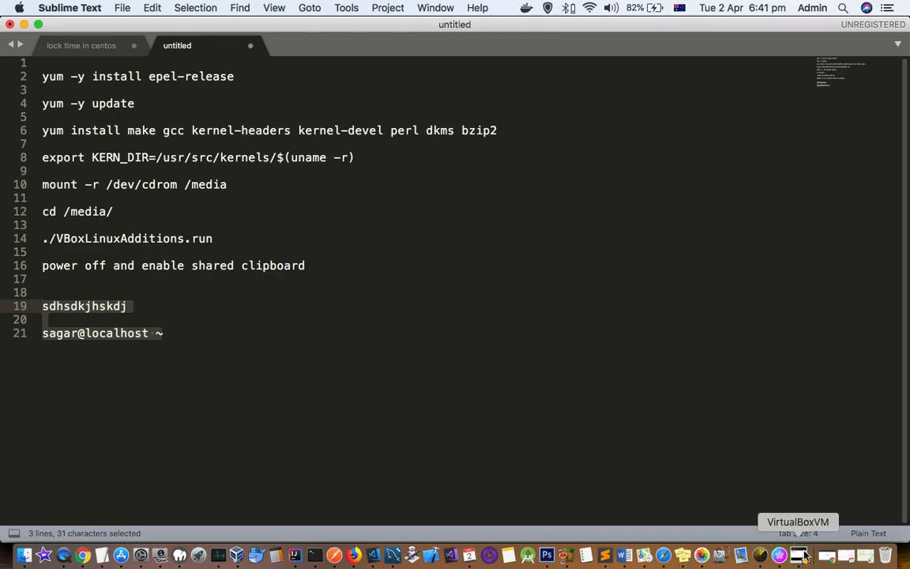
pyautogui.click(798, 554)
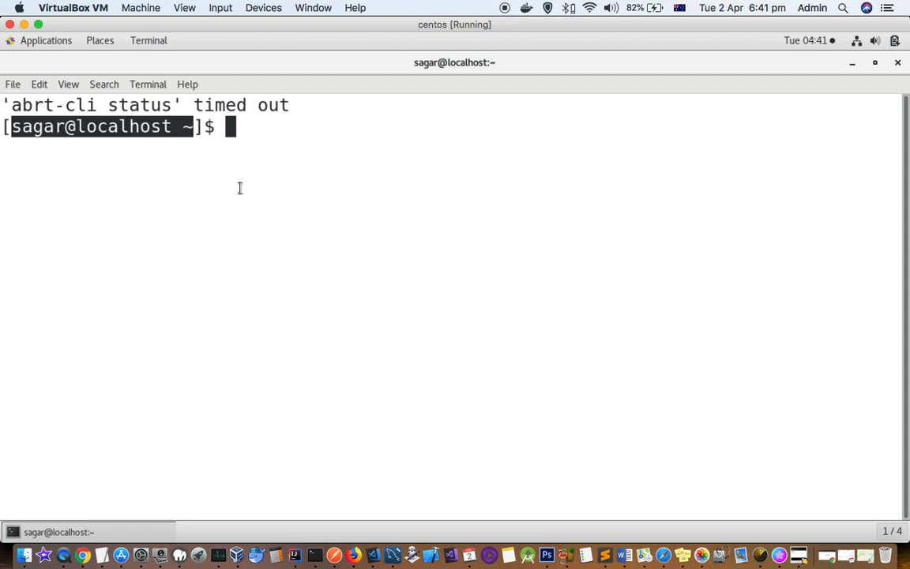
pyautogui.moveTo(830, 416)
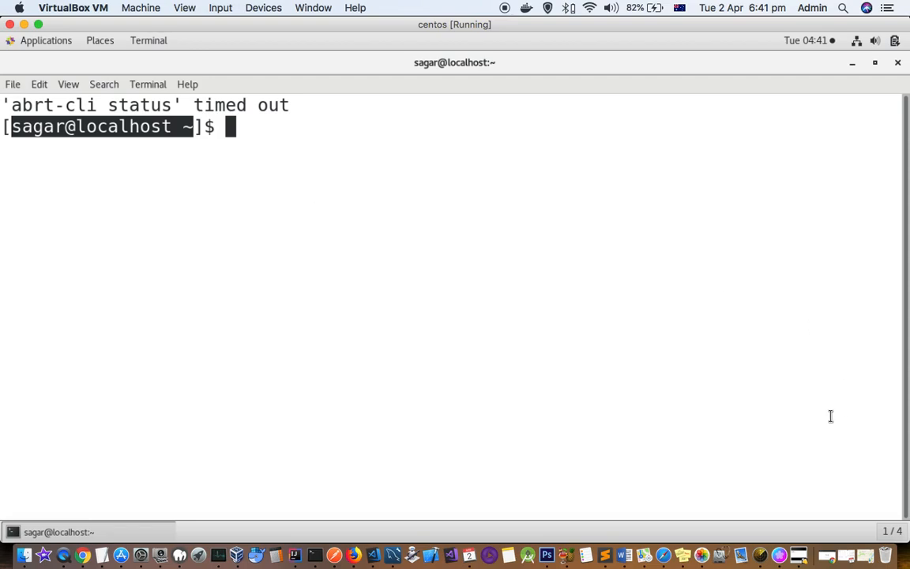
pyautogui.moveTo(799, 555)
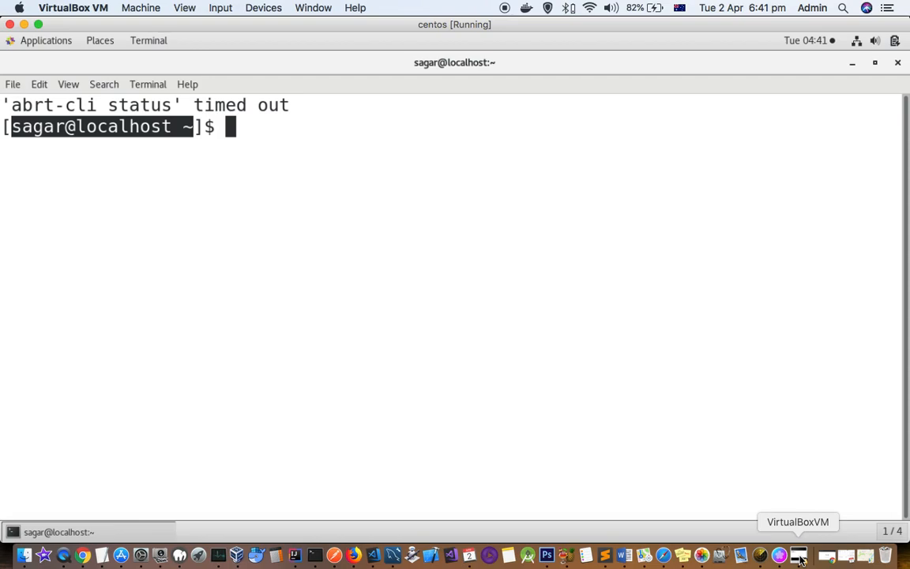
pyautogui.click(604, 554)
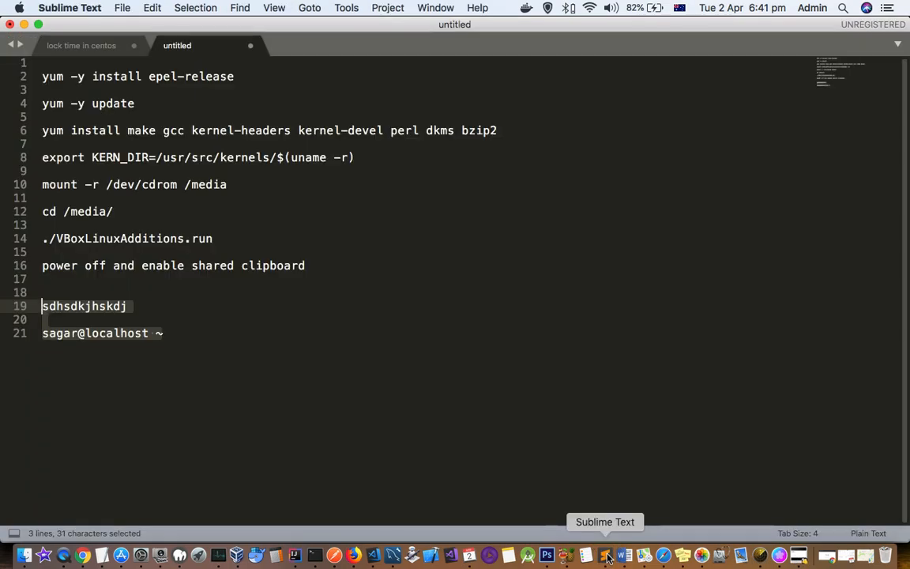
pyautogui.click(156, 89)
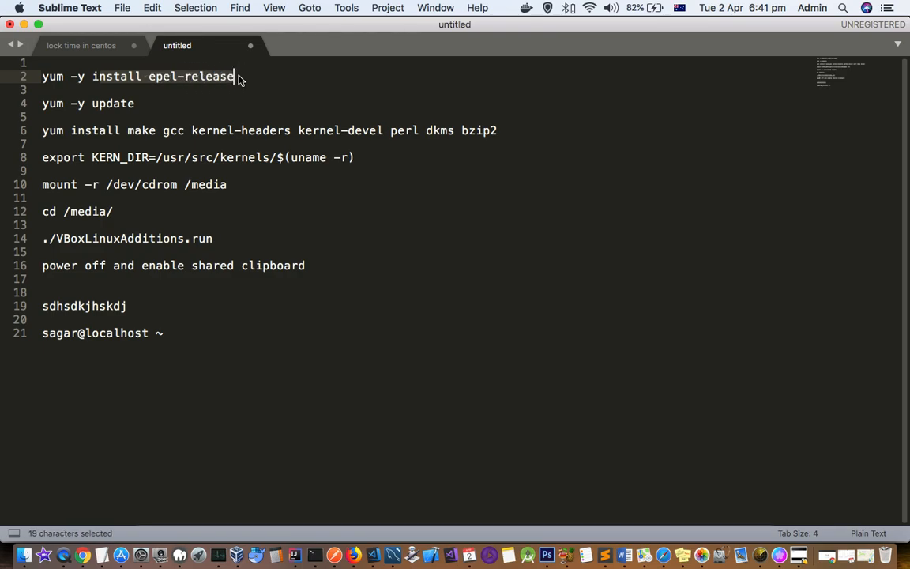
pyautogui.click(113, 104)
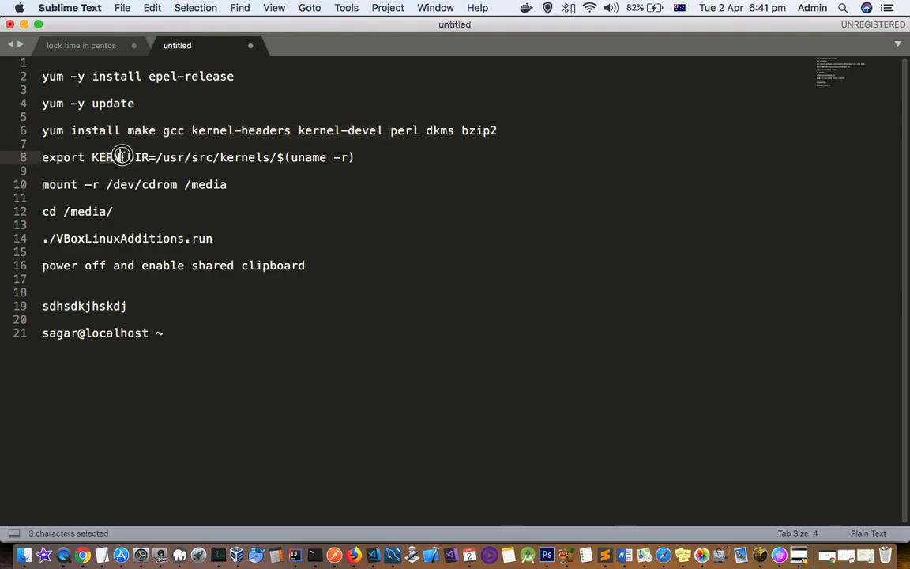
pyautogui.moveTo(124, 157); pyautogui.dragTo(145, 185)
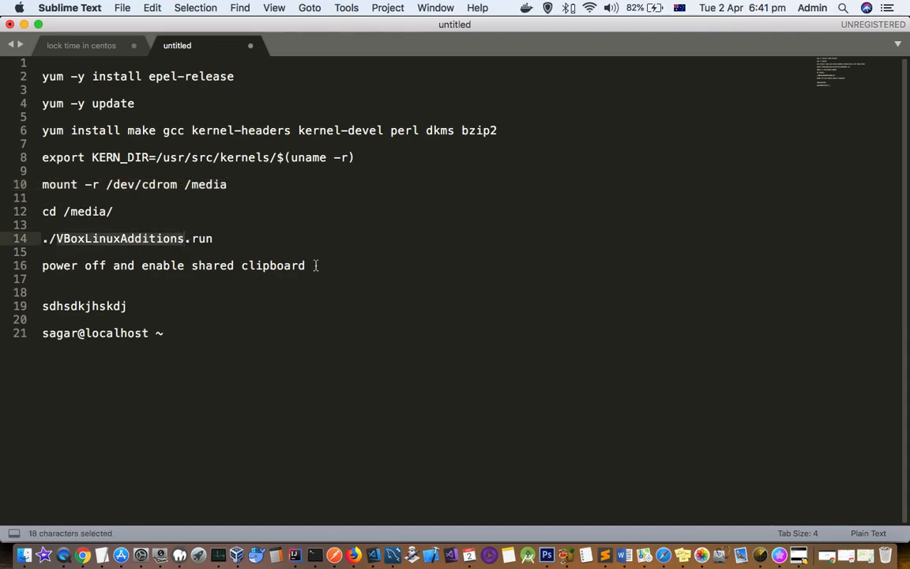
pyautogui.moveTo(138, 265)
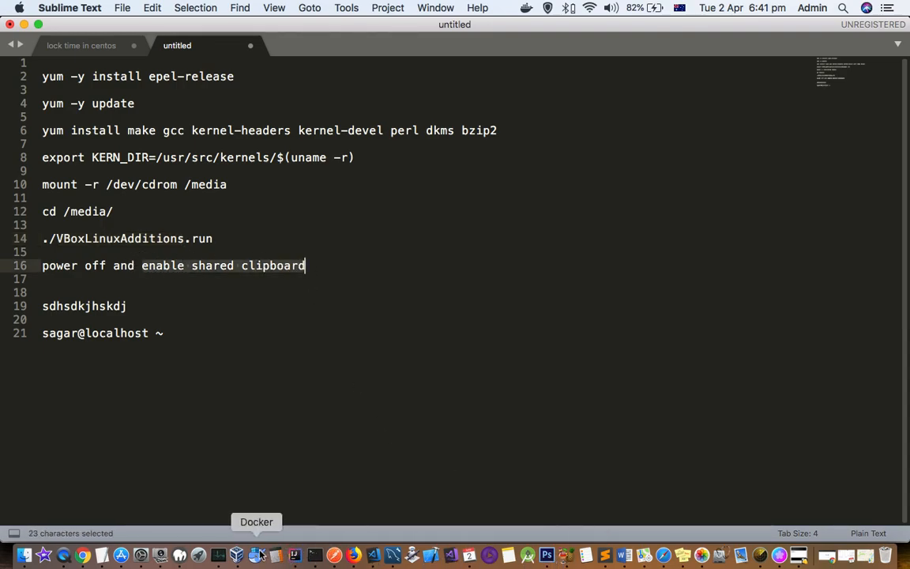
# Step: Bring up VirtualBox Manager and open the running centos machine's settings
pyautogui.click(236, 554)
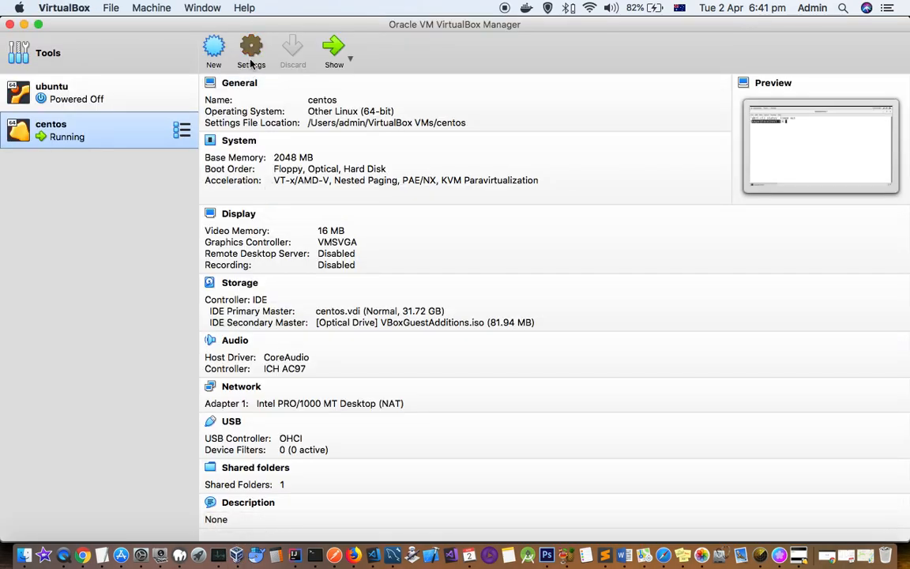
pyautogui.click(251, 46)
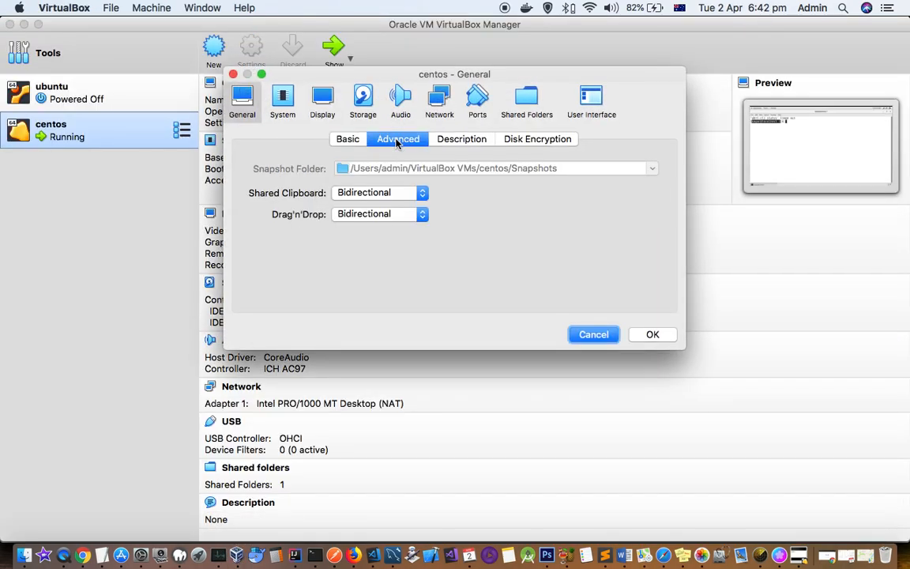
pyautogui.moveTo(387, 217)
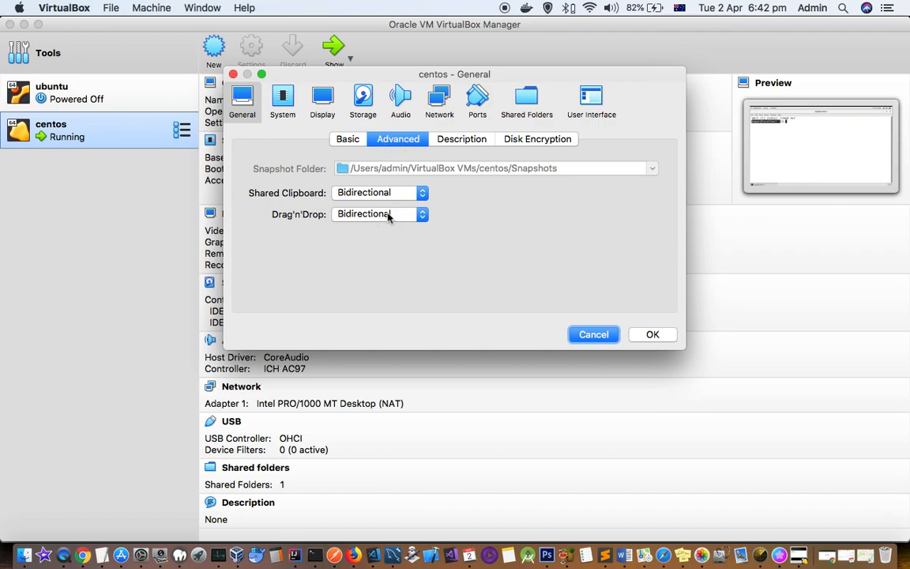
pyautogui.moveTo(397, 256)
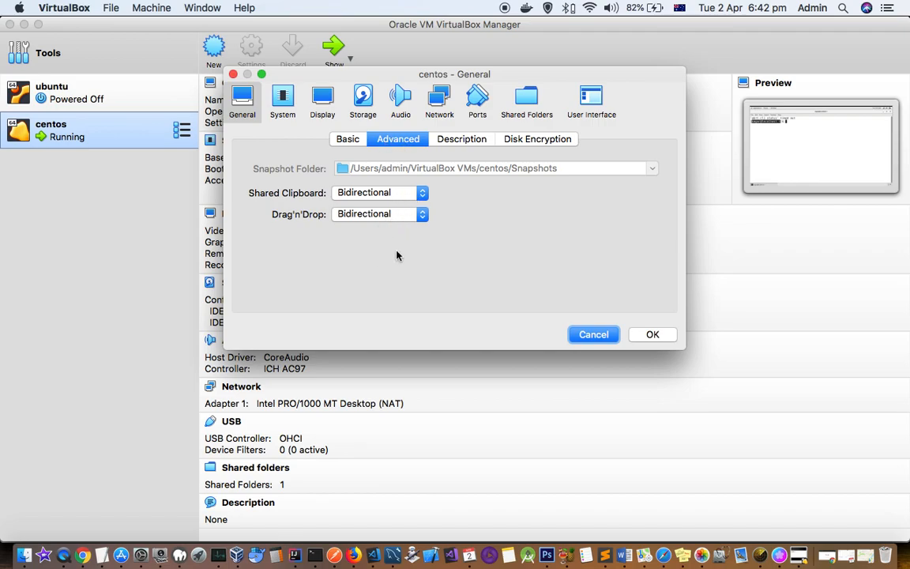